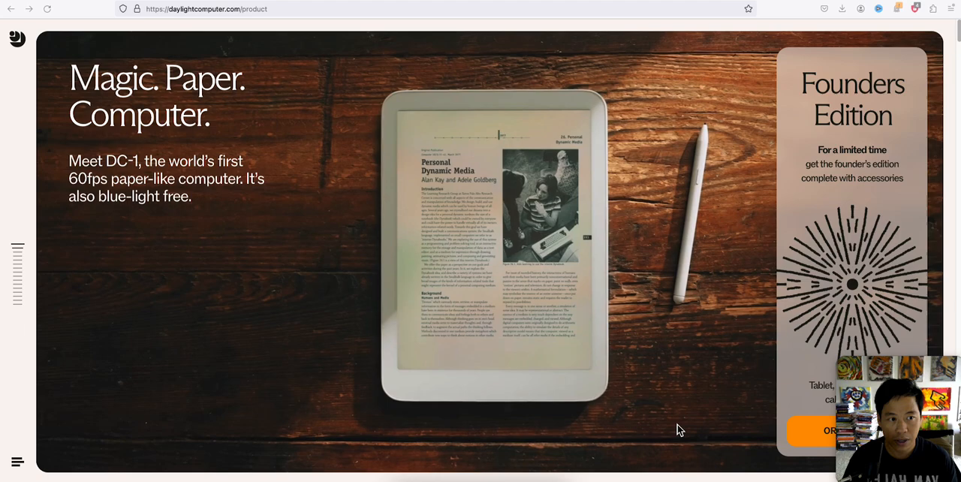
Step: Scroll past the DC-1 hero to the "Super-fast — like E-Ink, but better" display section
{"action": "scroll", "scroll_direction": "down", "scroll_amount": 3}
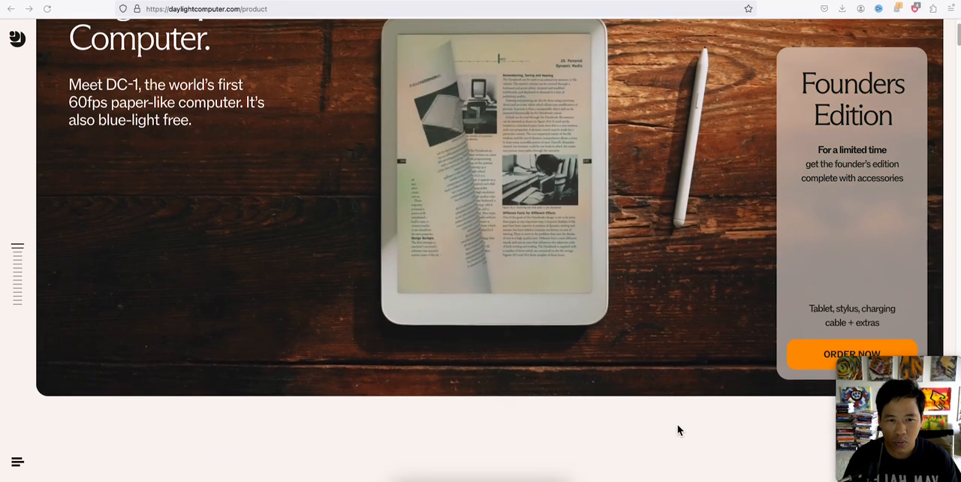
{"action": "scroll", "scroll_direction": "down", "scroll_amount": 3}
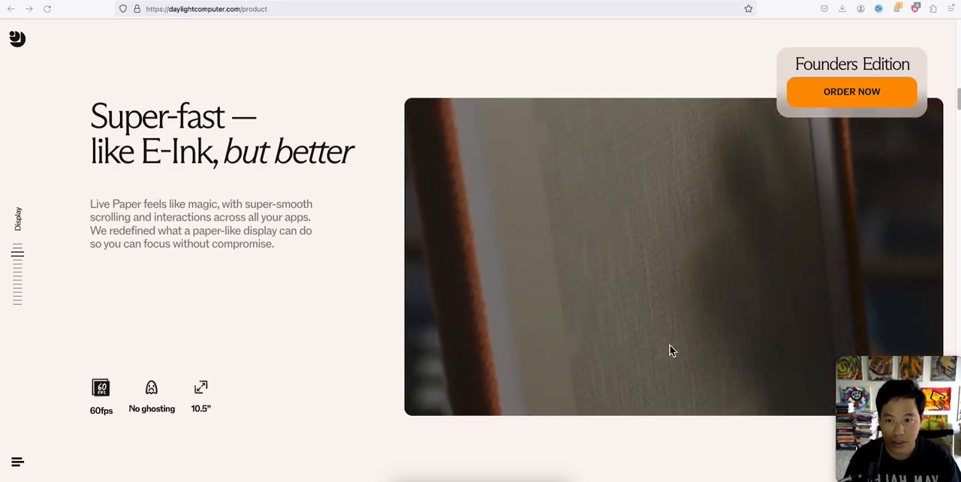
Step: Watch the display video and scroll to "A computer you can use outside" comparing iPad and Daylight
{"action": "scroll", "scroll_direction": "down", "scroll_amount": 3}
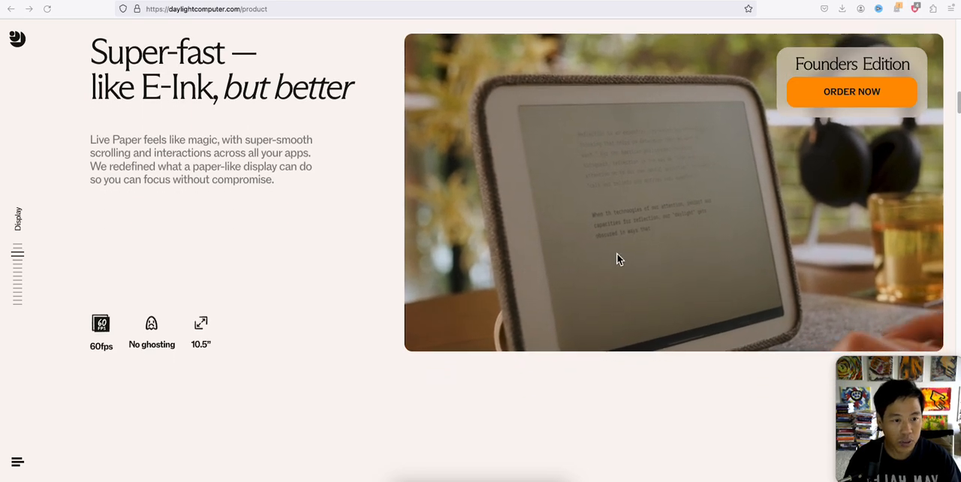
{"action": "right_click", "coordinate": [618, 258]}
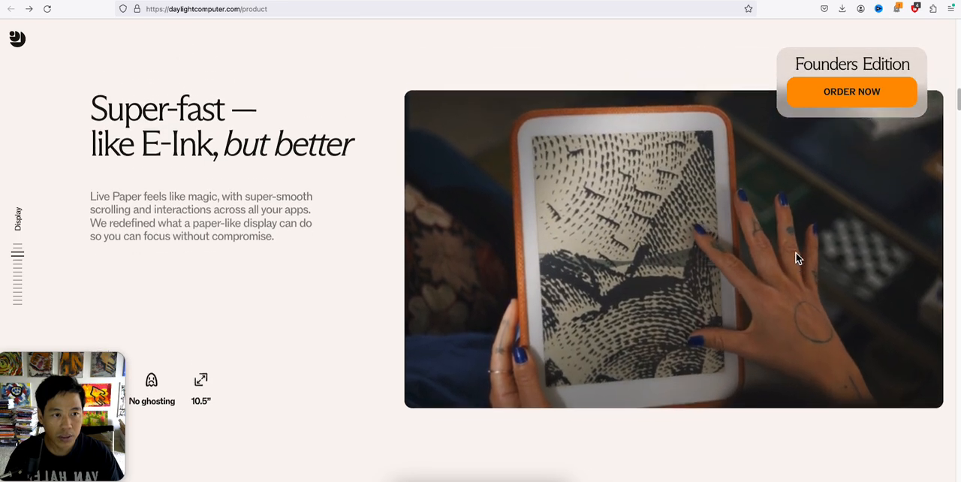
{"action": "scroll", "scroll_direction": "down", "scroll_amount": 3}
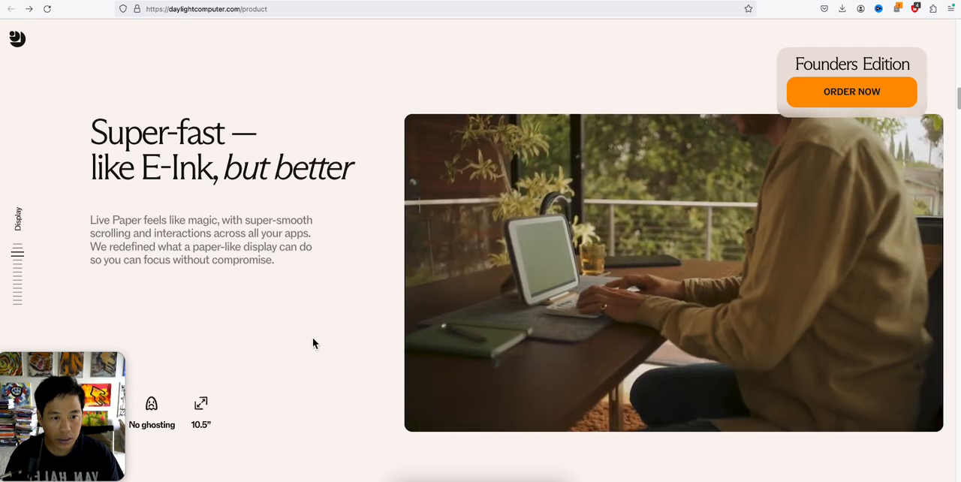
{"action": "scroll", "scroll_direction": "down", "scroll_amount": 3}
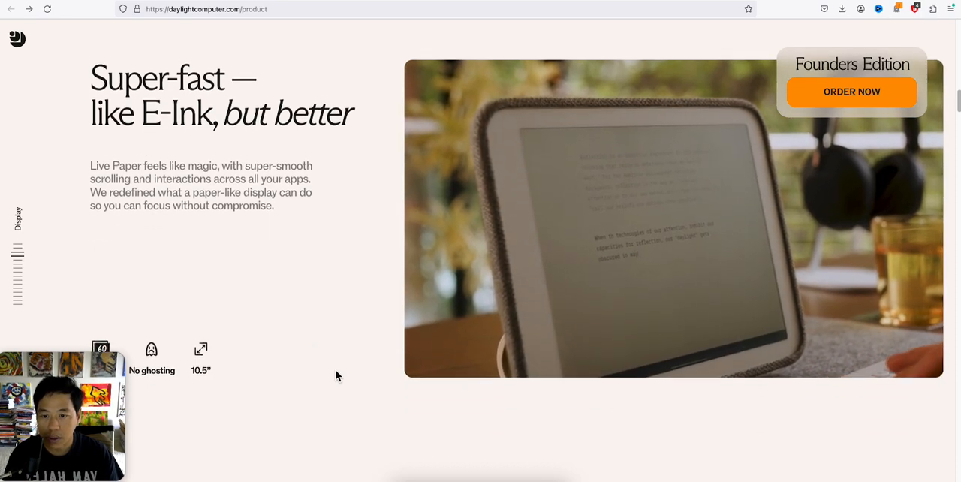
{"action": "scroll", "scroll_direction": "down", "scroll_amount": 3}
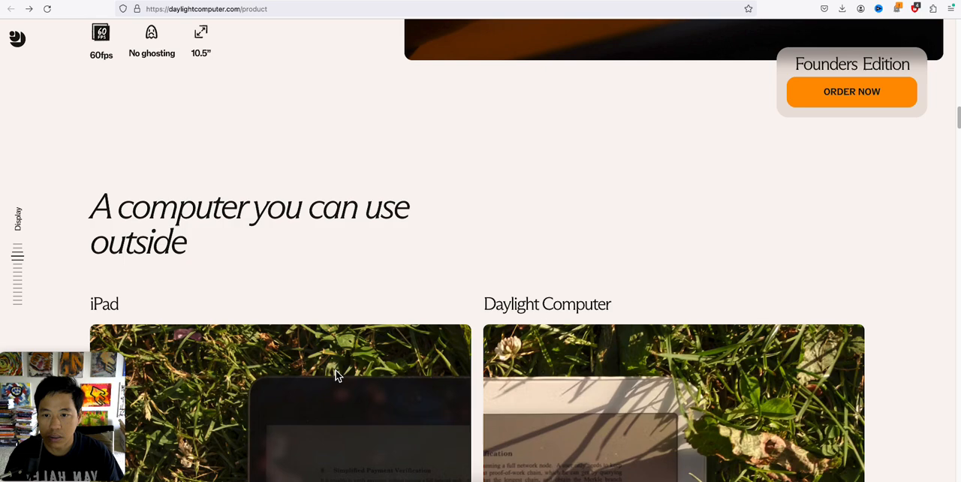
Step: Scroll through the iPad vs Daylight sunlight-readable photos down to "Softer on the eyes"
{"action": "scroll", "scroll_direction": "down", "scroll_amount": 3}
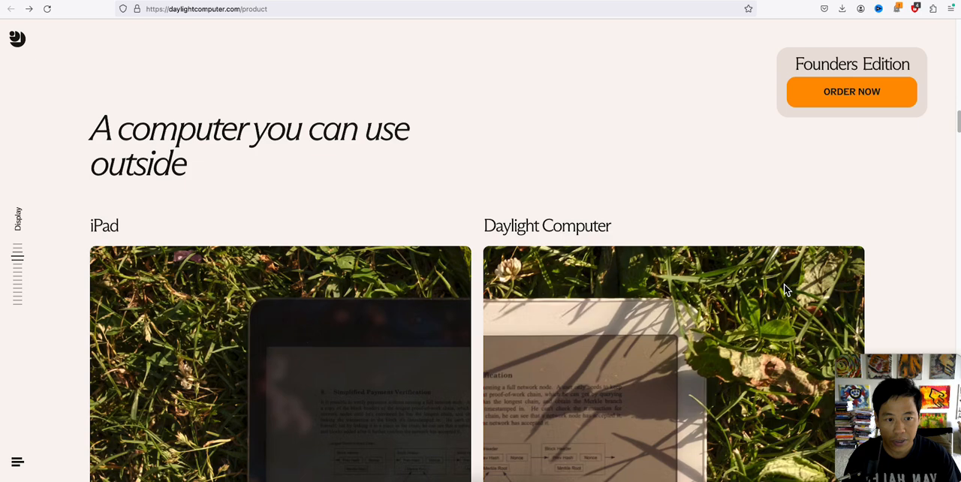
{"action": "scroll", "scroll_direction": "down", "scroll_amount": 3}
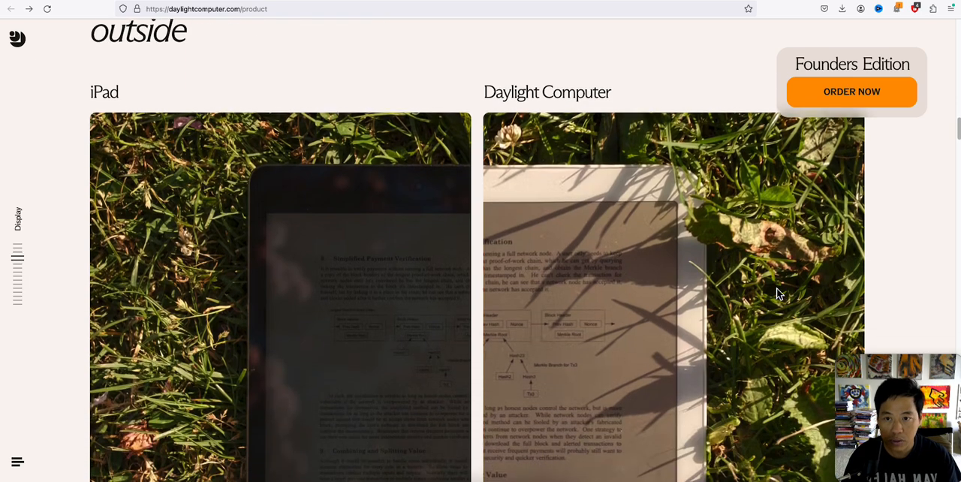
{"action": "scroll", "scroll_direction": "down", "scroll_amount": 3}
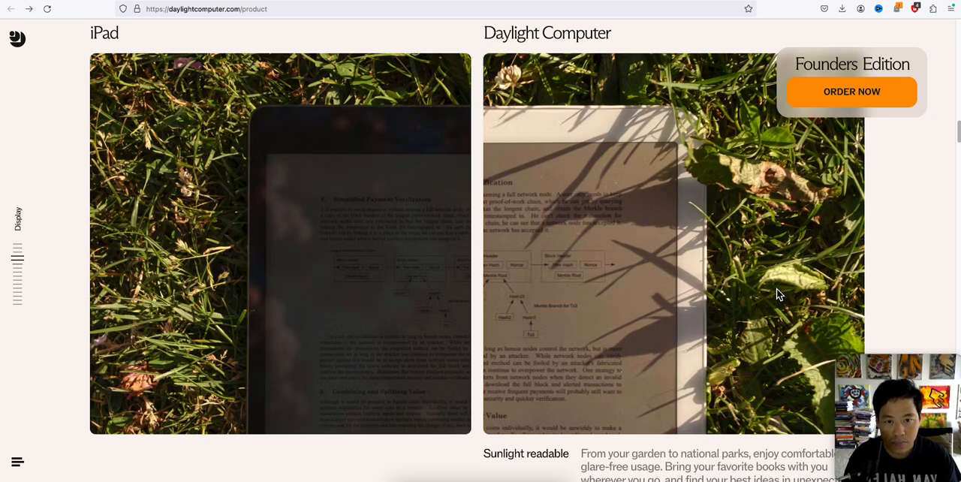
{"action": "scroll", "scroll_direction": "down", "scroll_amount": 3}
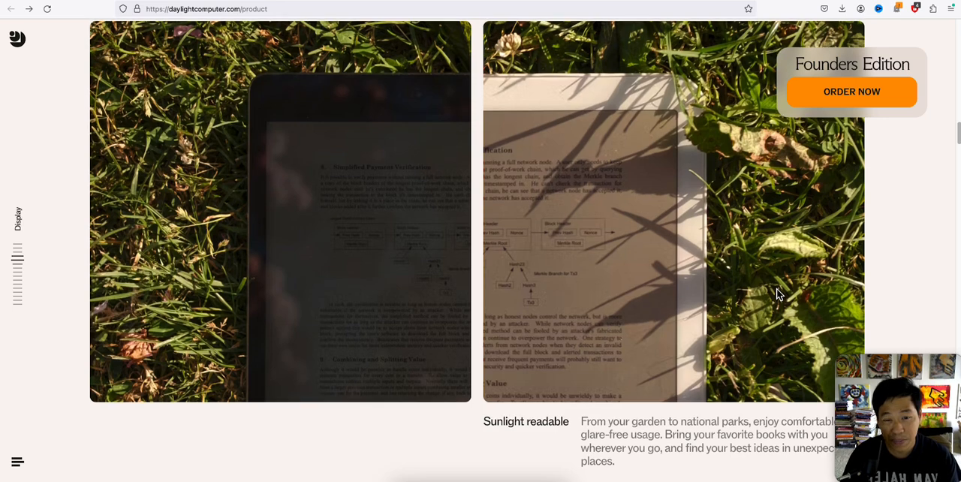
{"action": "scroll", "scroll_direction": "down", "scroll_amount": 3}
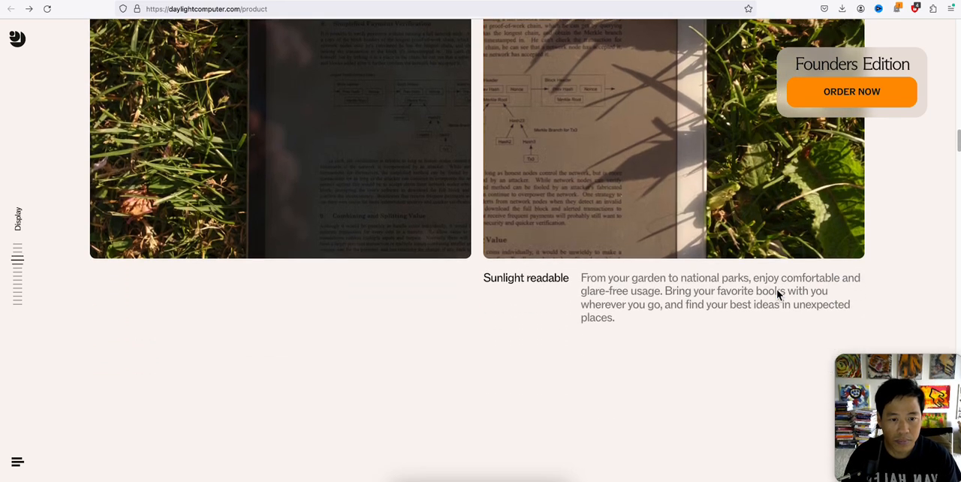
{"action": "scroll", "scroll_direction": "down", "scroll_amount": 3}
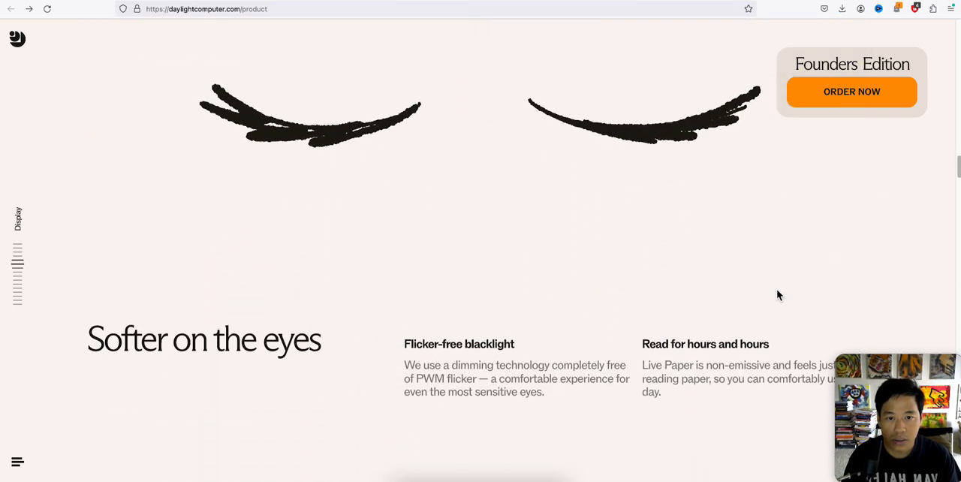
Step: Scroll past "Paper-like finish" and "Warmer evenings for your eyes" to the Software divider
{"action": "scroll", "scroll_direction": "down", "scroll_amount": 3}
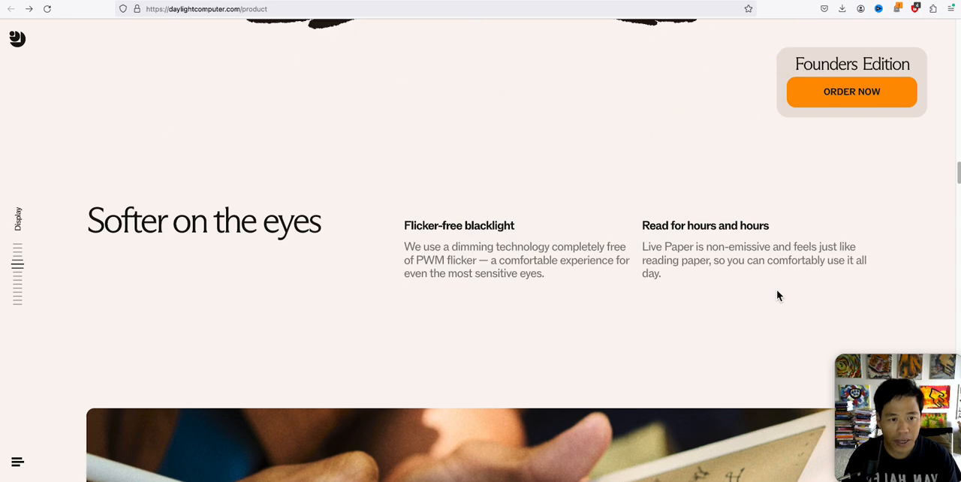
{"action": "scroll", "scroll_direction": "down", "scroll_amount": 3}
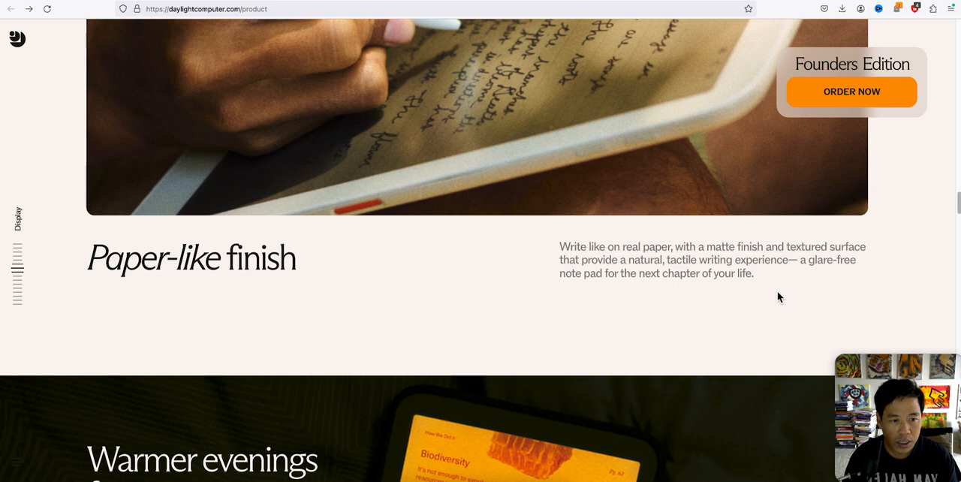
{"action": "scroll", "scroll_direction": "down", "scroll_amount": 3}
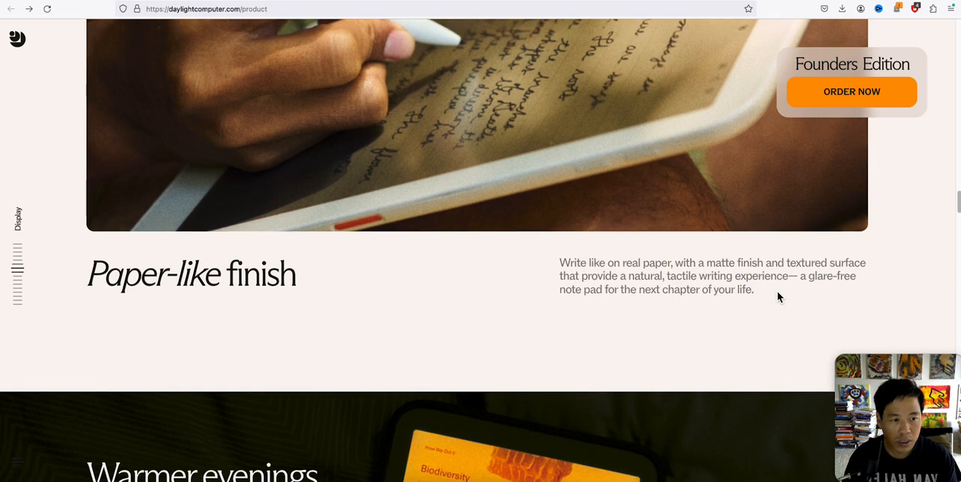
{"action": "scroll", "scroll_direction": "down", "scroll_amount": 3}
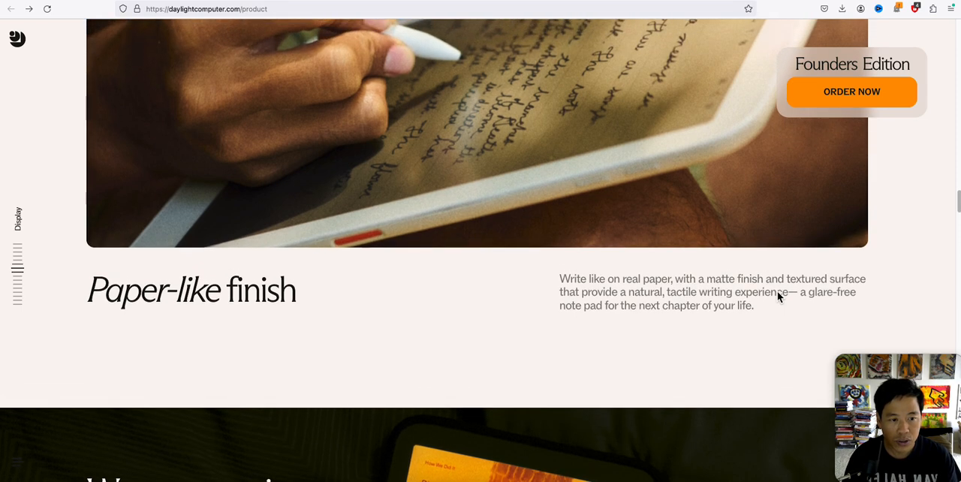
{"action": "scroll", "scroll_direction": "down", "scroll_amount": 3}
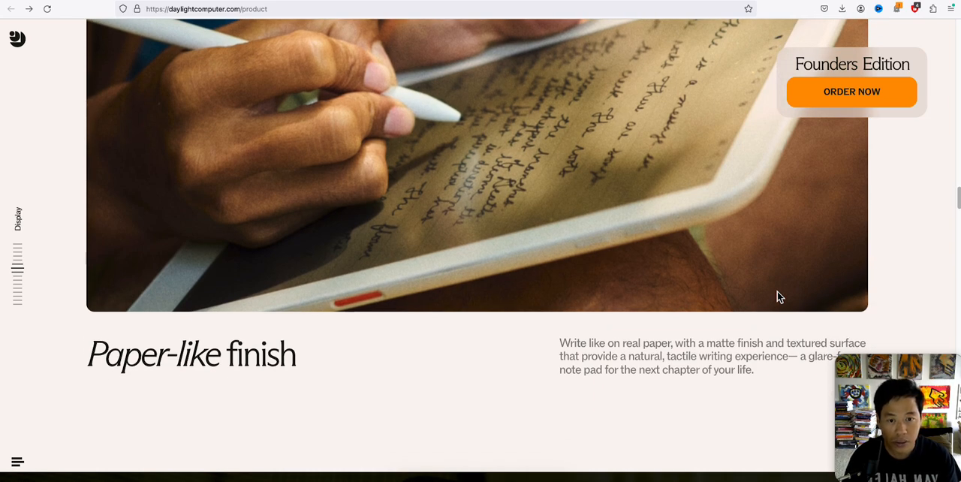
{"action": "scroll", "scroll_direction": "down", "scroll_amount": 3}
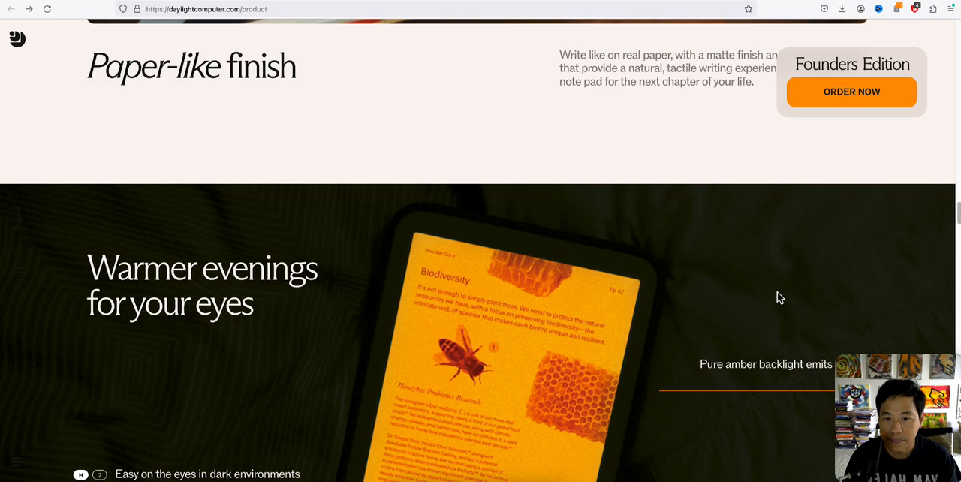
{"action": "scroll", "scroll_direction": "down", "scroll_amount": 3}
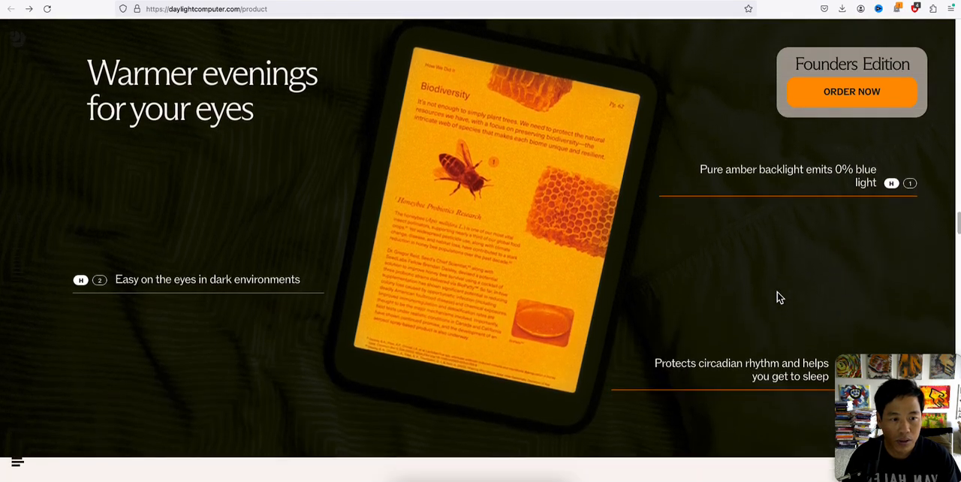
{"action": "scroll", "scroll_direction": "down", "scroll_amount": 3}
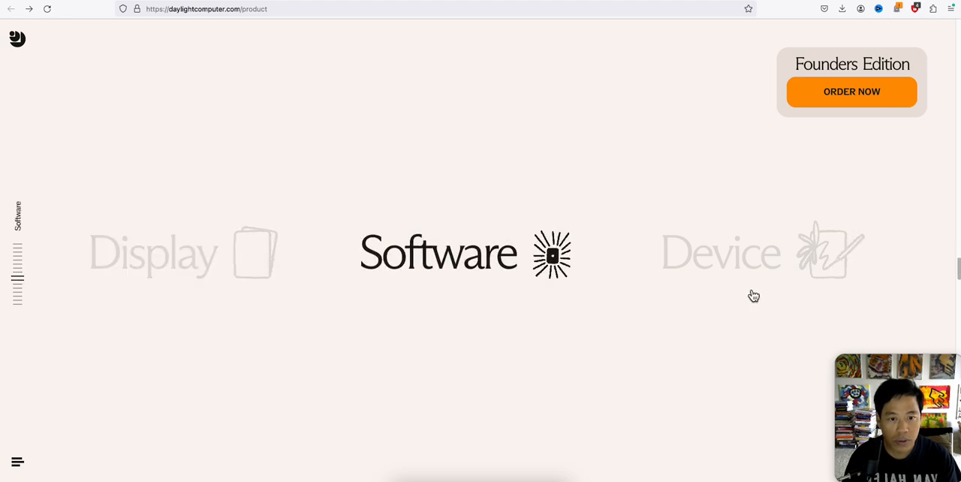
Step: Scroll through the Sol:OS features and third-party apps carousel to the Device section header
{"action": "scroll", "scroll_direction": "down", "scroll_amount": 3}
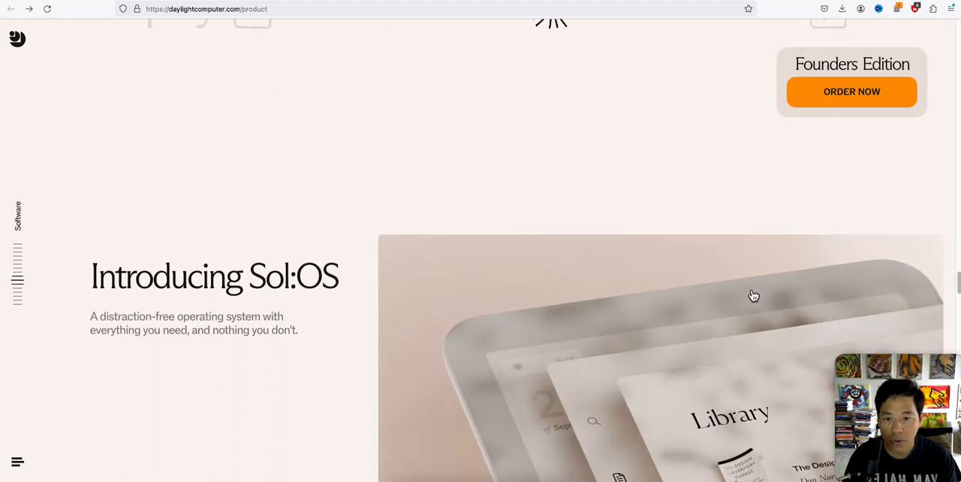
{"action": "scroll", "scroll_direction": "down", "scroll_amount": 3}
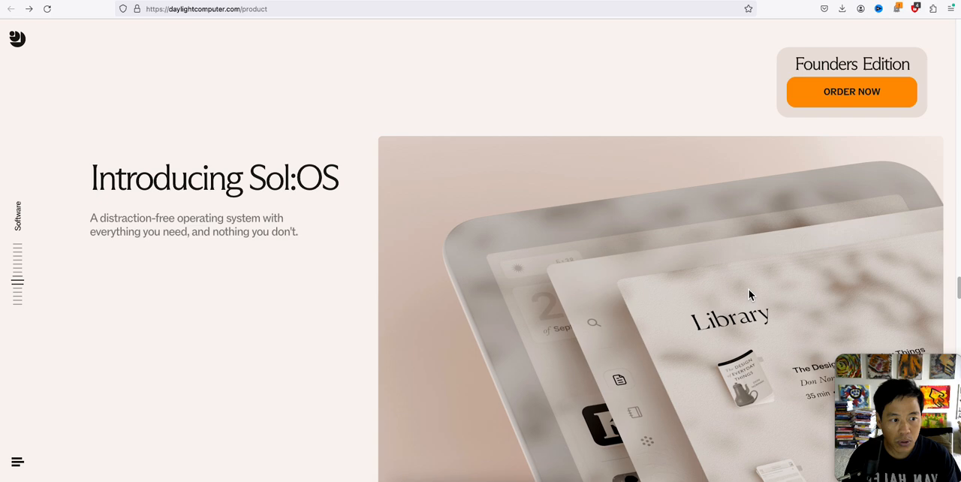
{"action": "scroll", "scroll_direction": "down", "scroll_amount": 3}
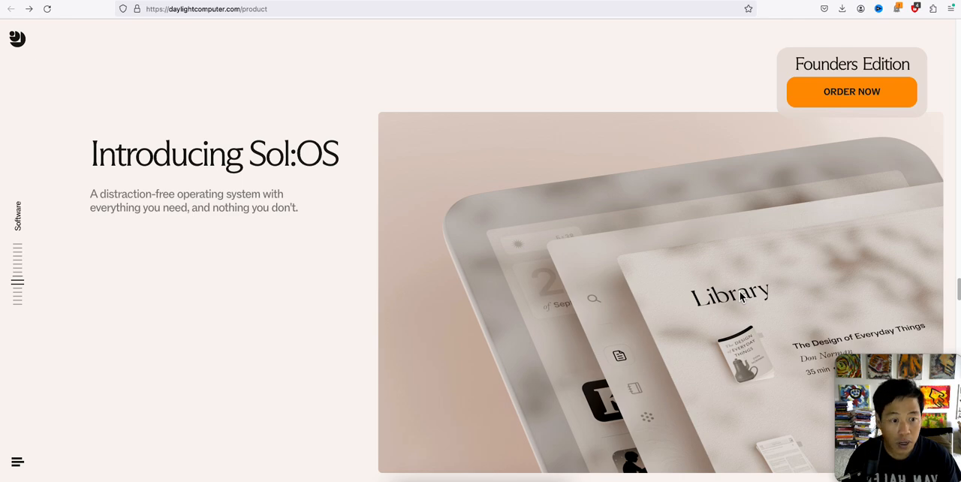
{"action": "scroll", "scroll_direction": "down", "scroll_amount": 3}
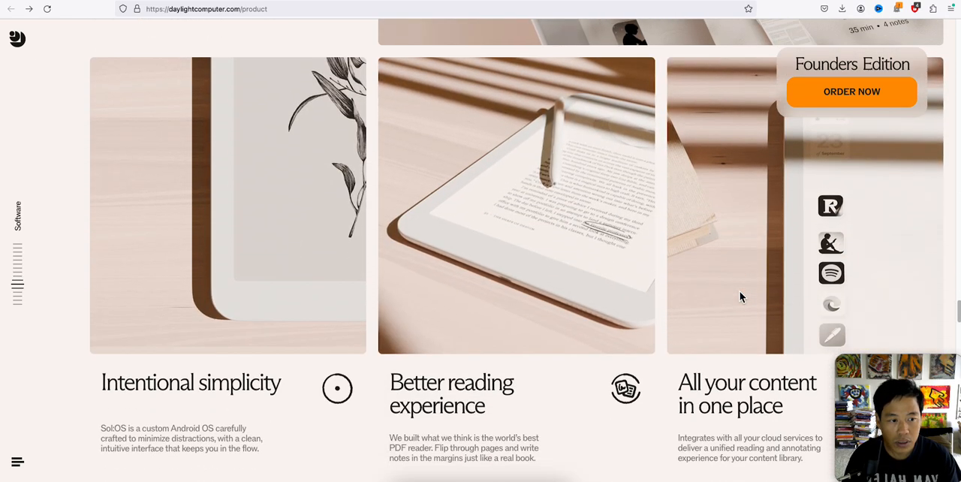
{"action": "scroll", "scroll_direction": "down", "scroll_amount": 3}
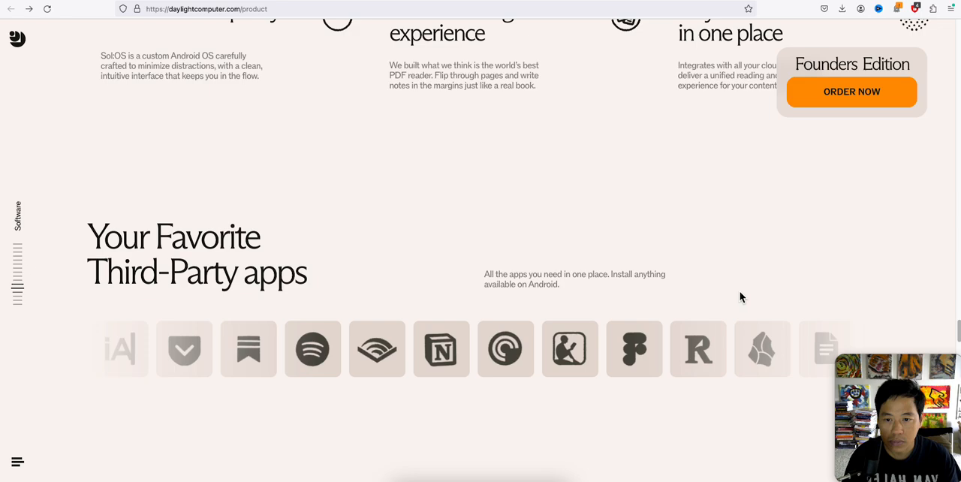
{"action": "scroll", "scroll_direction": "down", "scroll_amount": 3}
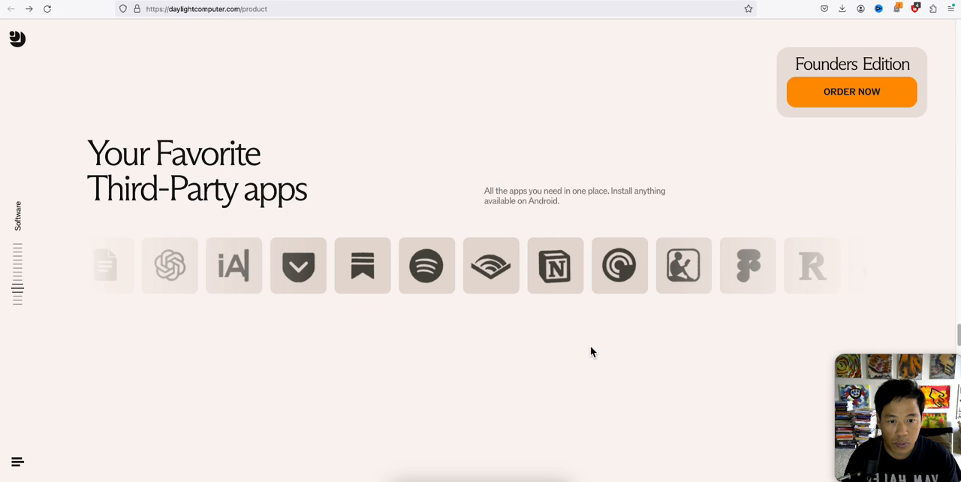
{"action": "scroll", "scroll_direction": "down", "scroll_amount": 3}
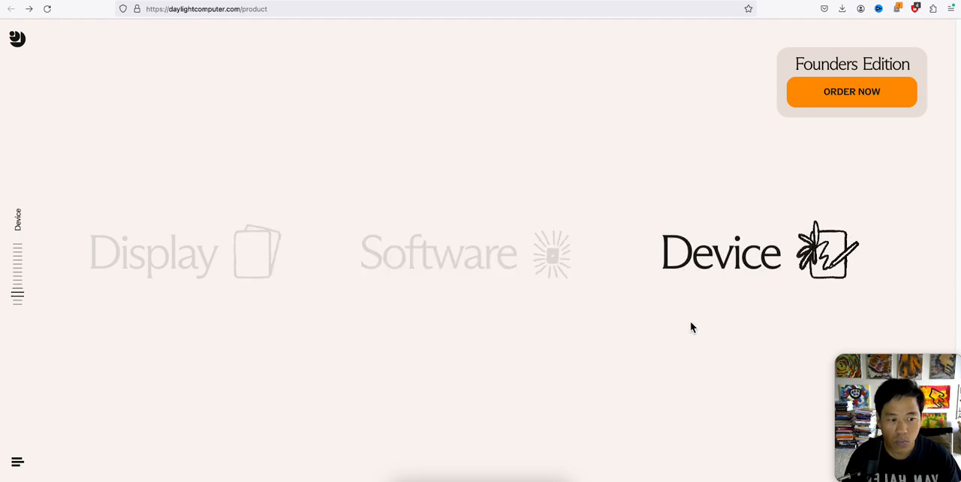
Step: Scroll through the "What's in Daylight box" cards into the Display and Performance specs
{"action": "scroll", "scroll_direction": "down", "scroll_amount": 3}
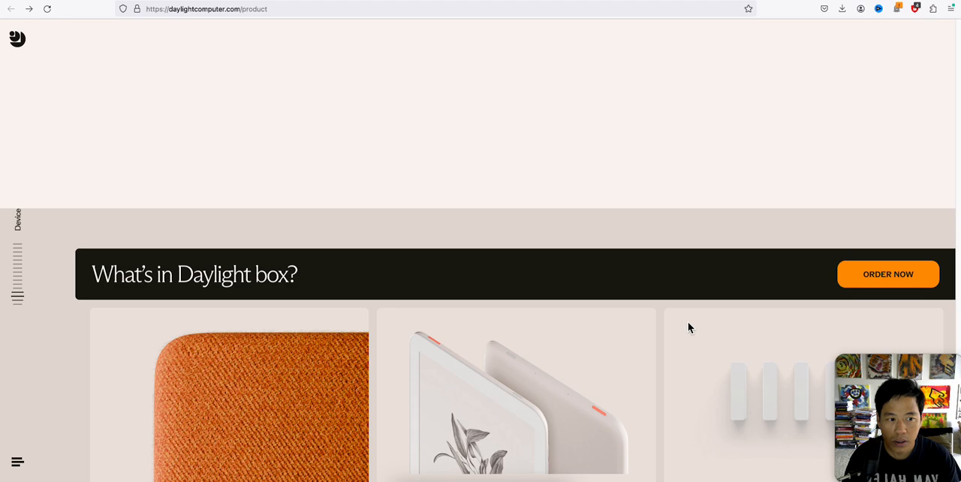
{"action": "scroll", "scroll_direction": "down", "scroll_amount": 3}
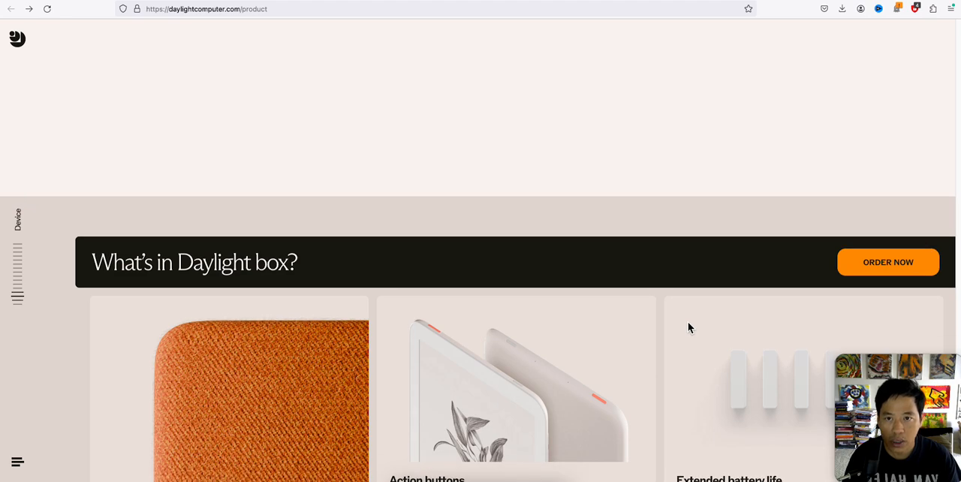
{"action": "scroll", "scroll_direction": "down", "scroll_amount": 3}
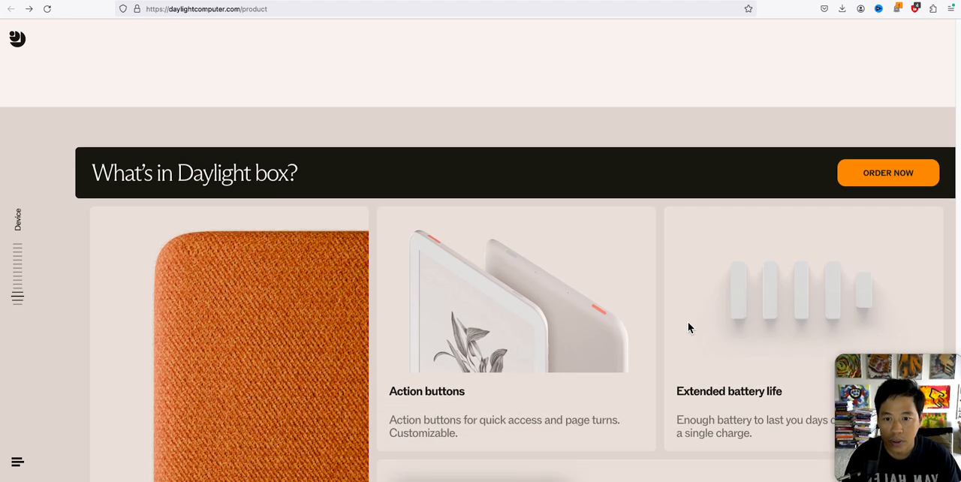
{"action": "scroll", "scroll_direction": "down", "scroll_amount": 3}
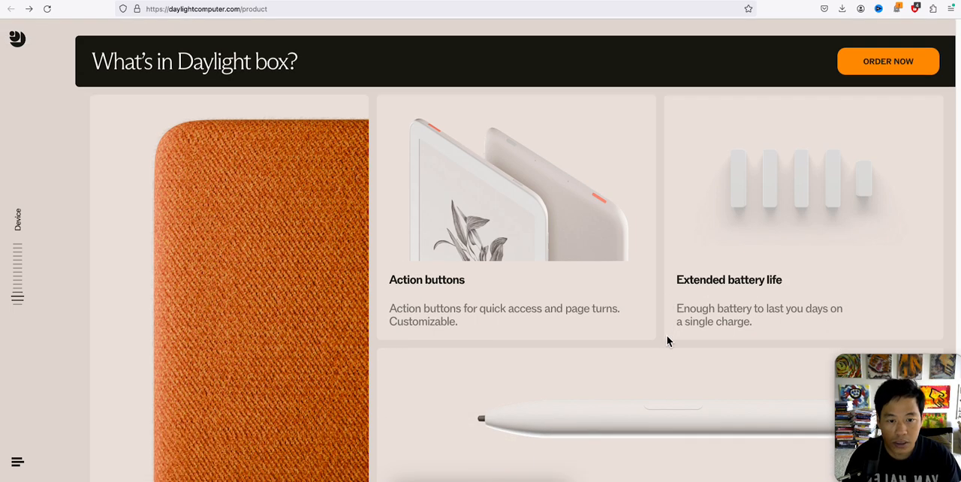
{"action": "scroll", "scroll_direction": "down", "scroll_amount": 3}
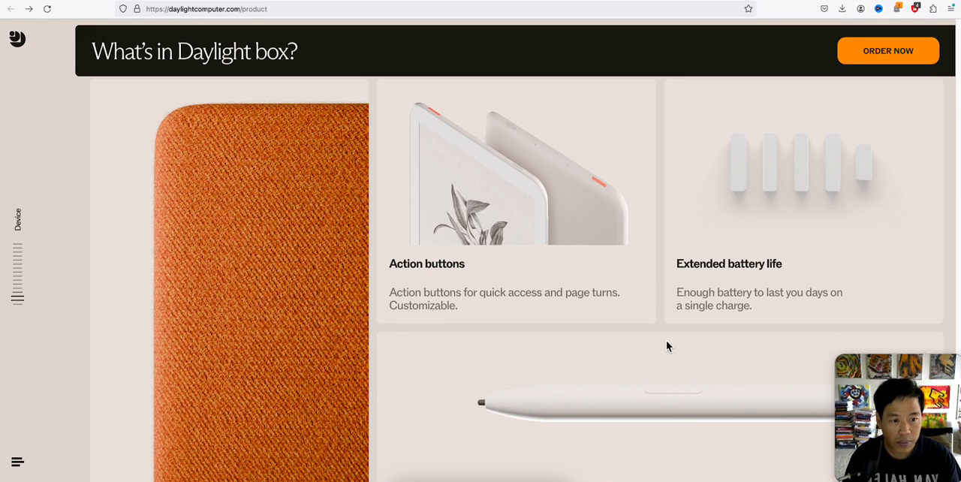
{"action": "scroll", "scroll_direction": "down", "scroll_amount": 3}
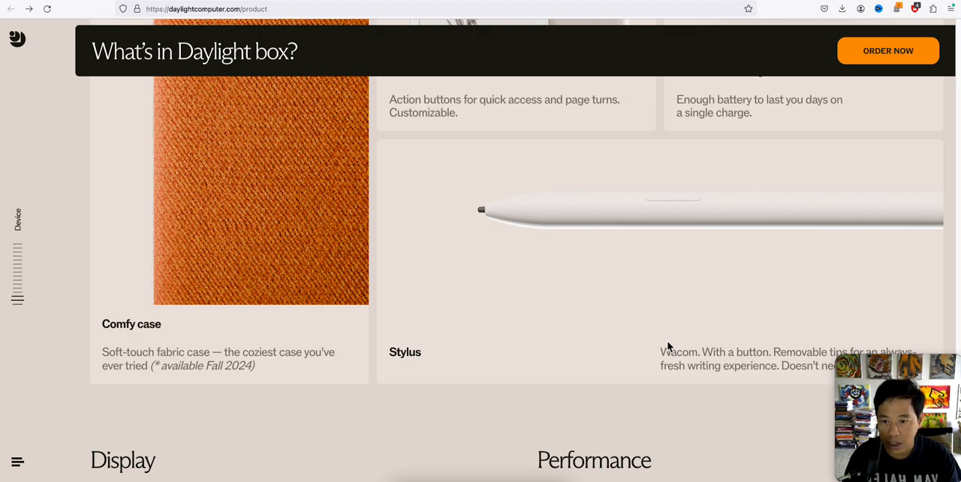
{"action": "scroll", "scroll_direction": "down", "scroll_amount": 3}
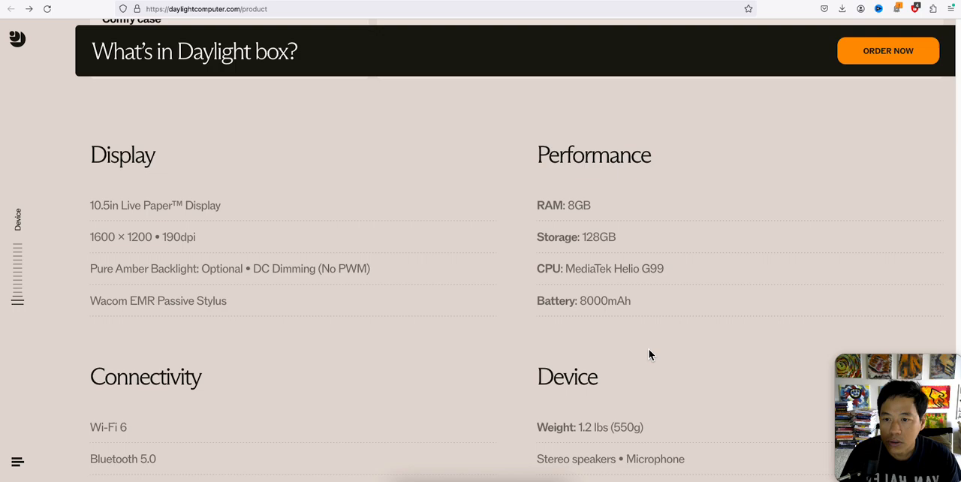
{"action": "mouse_move", "coordinate": [651, 358]}
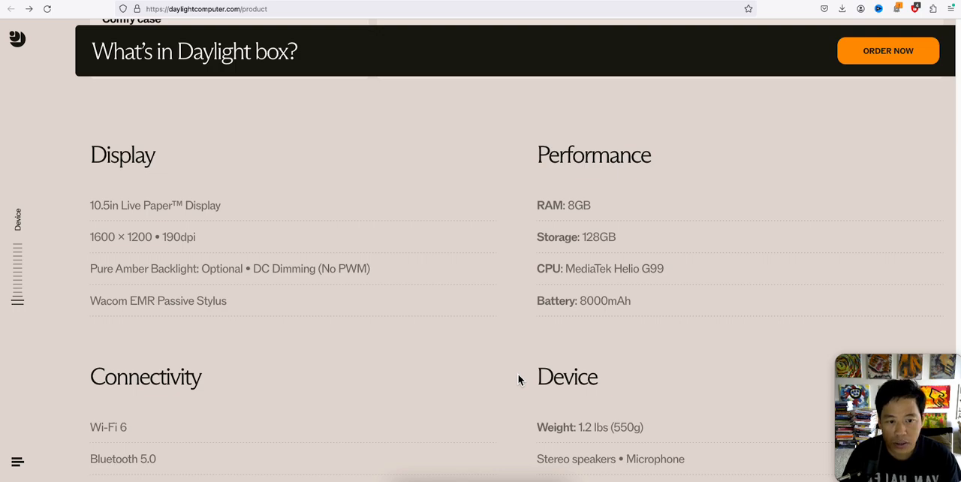
Step: Continue through Connectivity, Device and Software specs to the Founder's Edition banner
{"action": "scroll", "scroll_direction": "down", "scroll_amount": 3}
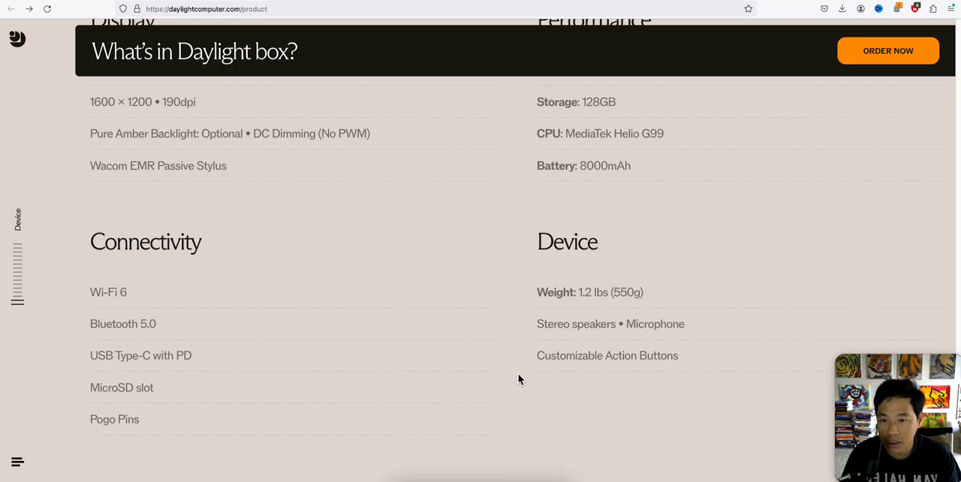
{"action": "scroll", "scroll_direction": "down", "scroll_amount": 3}
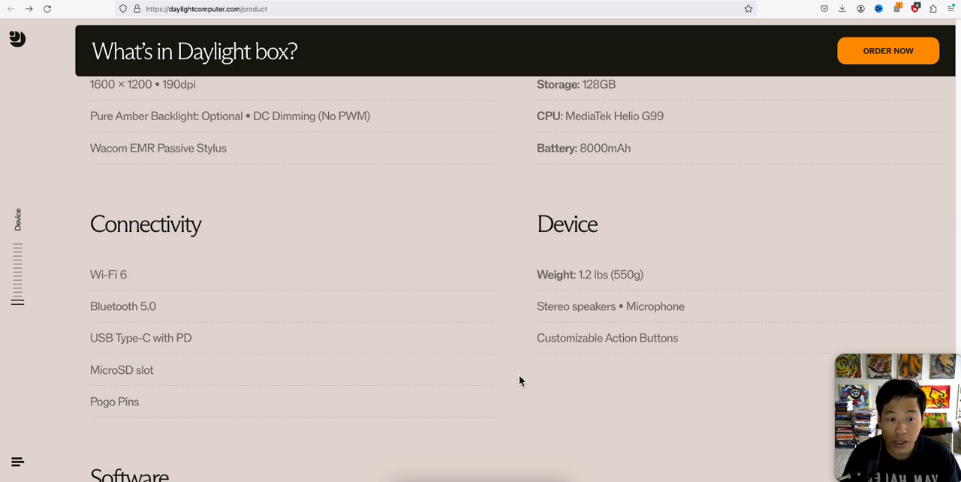
{"action": "scroll", "scroll_direction": "down", "scroll_amount": 3}
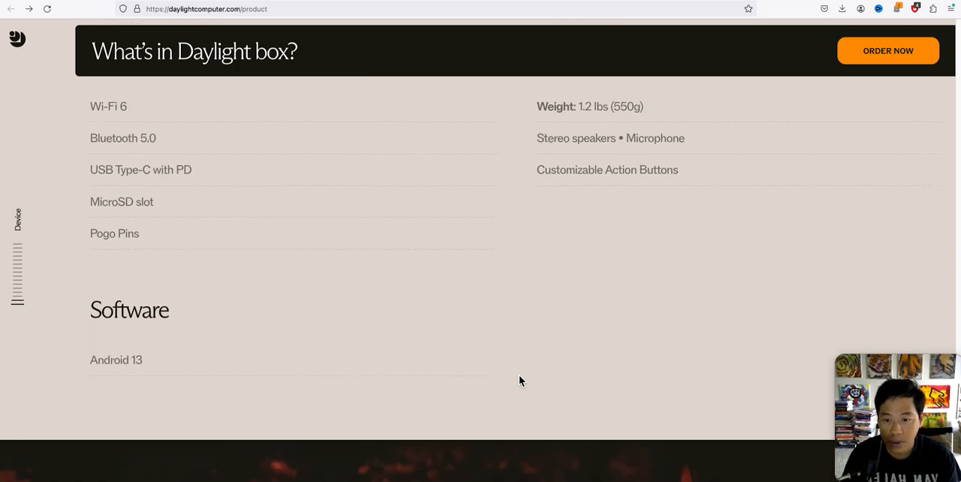
{"action": "scroll", "scroll_direction": "down", "scroll_amount": 3}
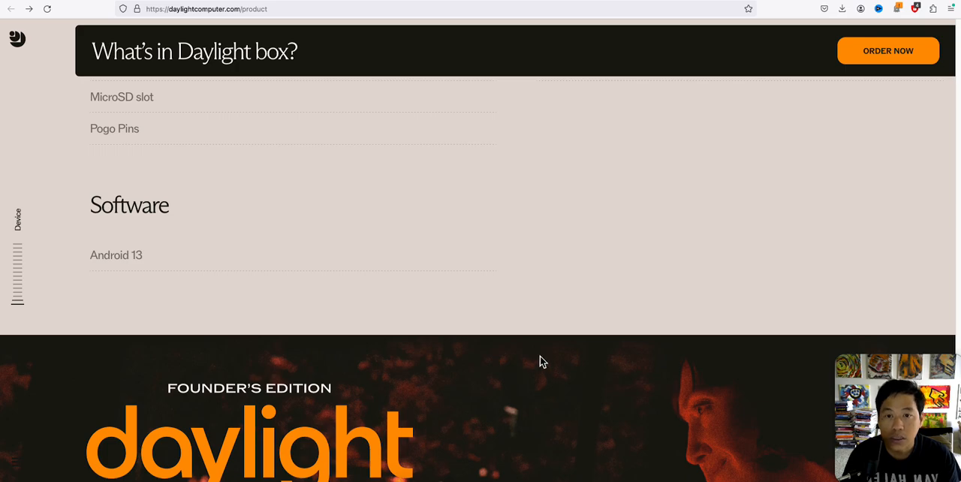
Step: Move back up past Software, Sol:OS and Paper-like finish to the Founders Edition hero panel
{"action": "scroll", "scroll_direction": "down", "scroll_amount": 3}
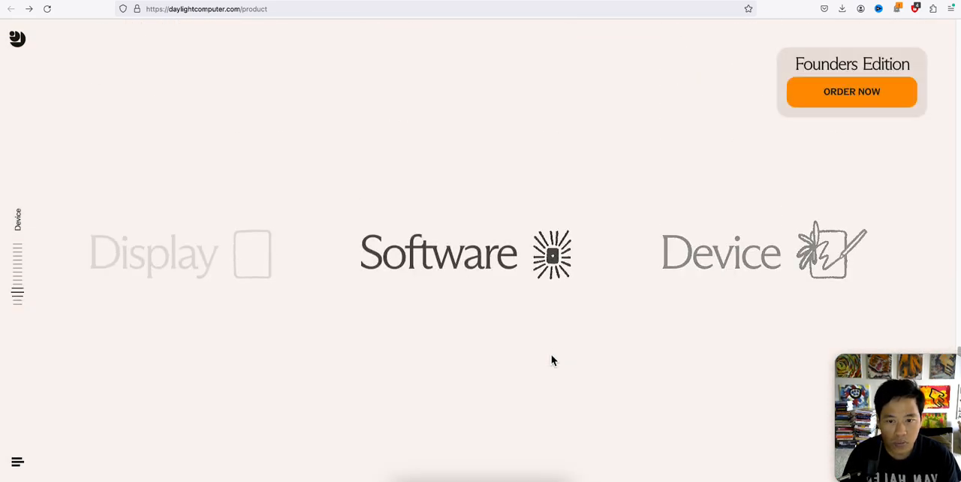
{"action": "scroll", "scroll_direction": "down", "scroll_amount": 3}
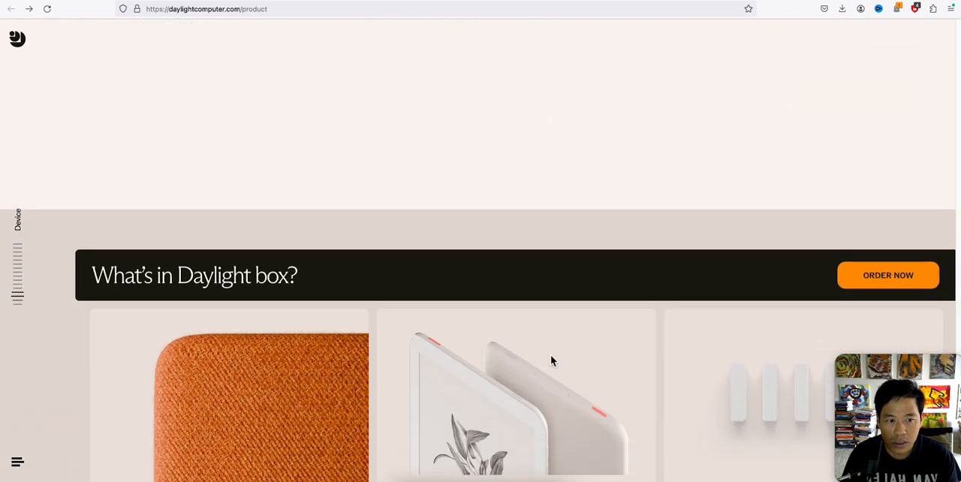
{"action": "scroll", "scroll_direction": "down", "scroll_amount": 3}
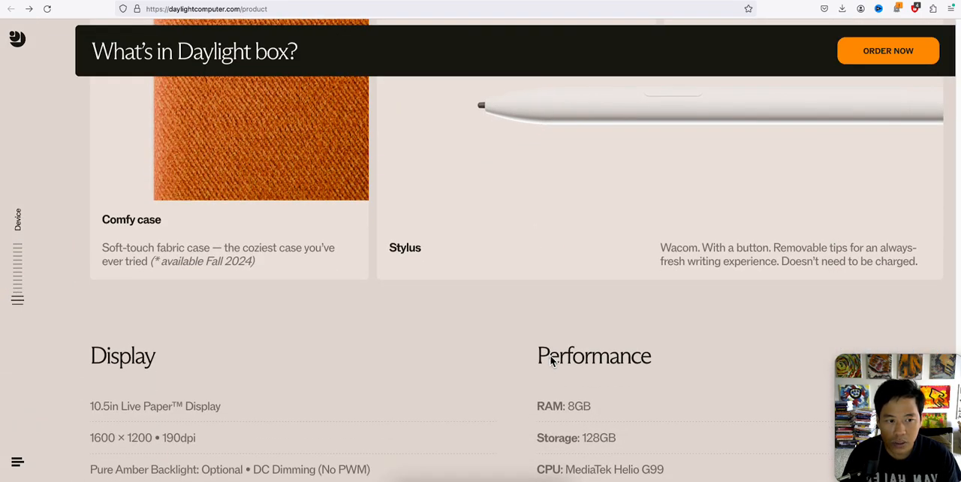
{"action": "scroll", "scroll_direction": "down", "scroll_amount": 3}
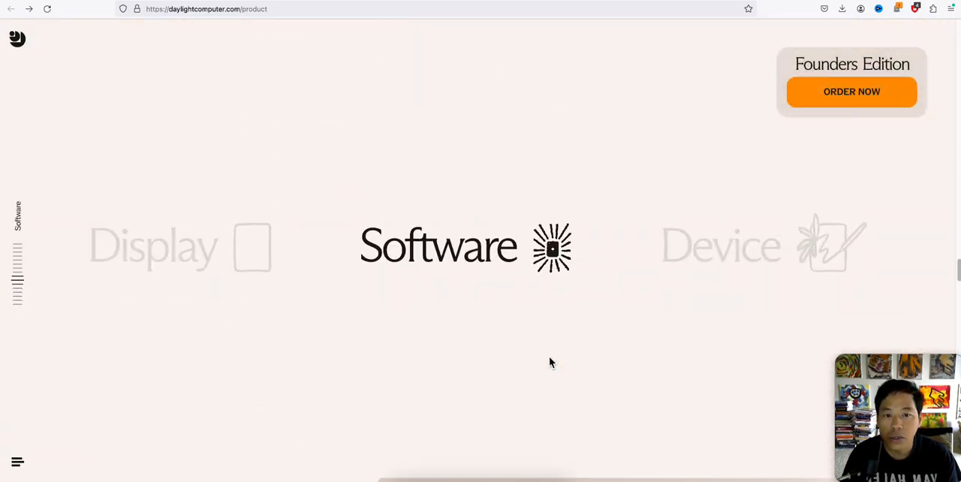
{"action": "scroll", "scroll_direction": "down", "scroll_amount": 3}
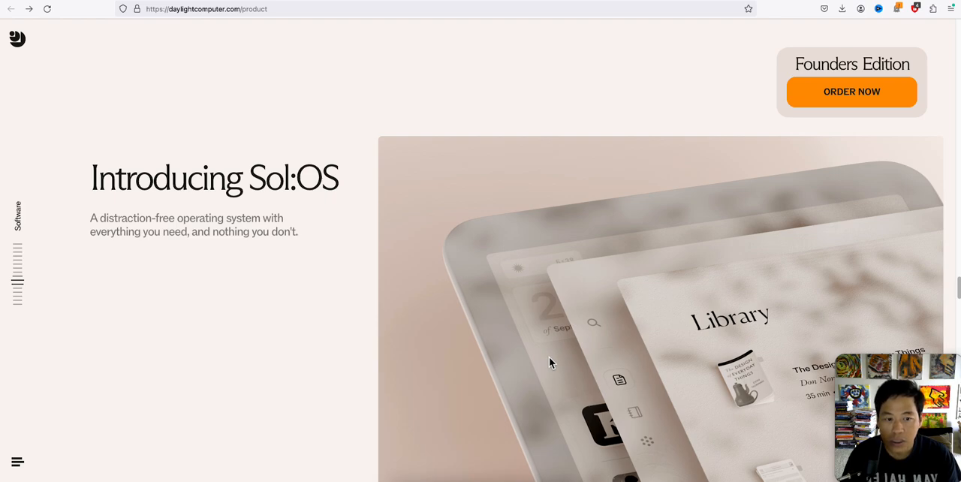
{"action": "scroll", "scroll_direction": "down", "scroll_amount": 3}
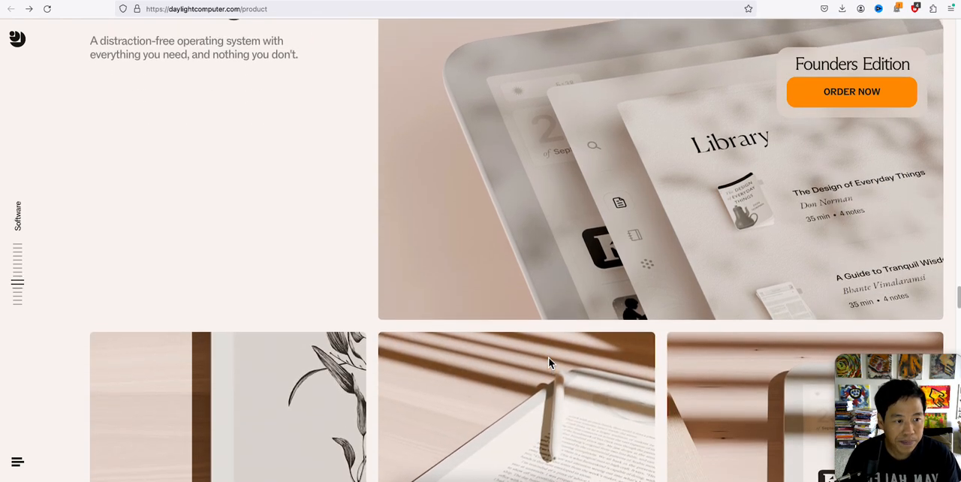
{"action": "scroll", "scroll_direction": "down", "scroll_amount": 3}
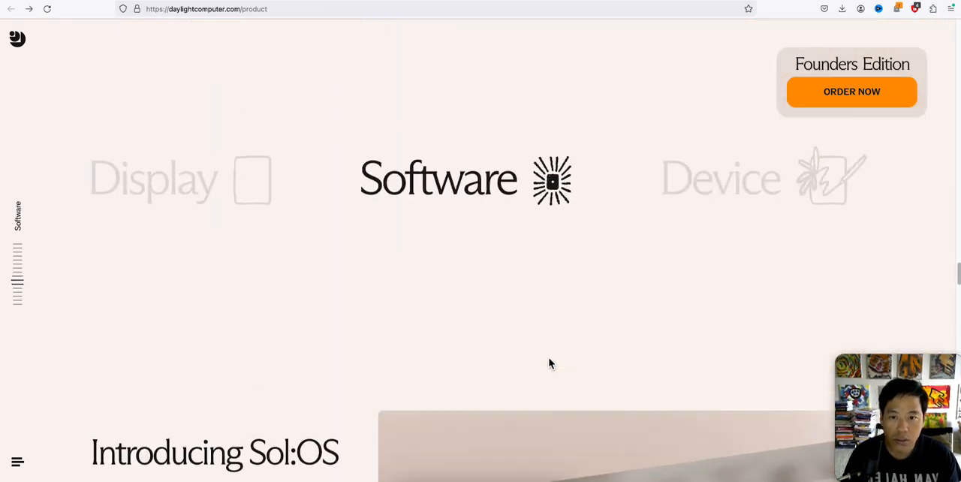
{"action": "scroll", "scroll_direction": "down", "scroll_amount": 3}
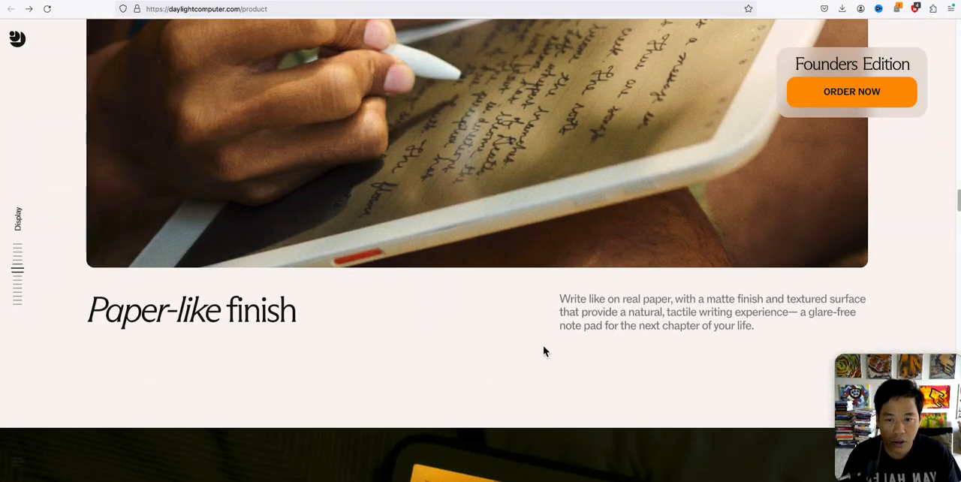
{"action": "scroll", "scroll_direction": "down", "scroll_amount": 3}
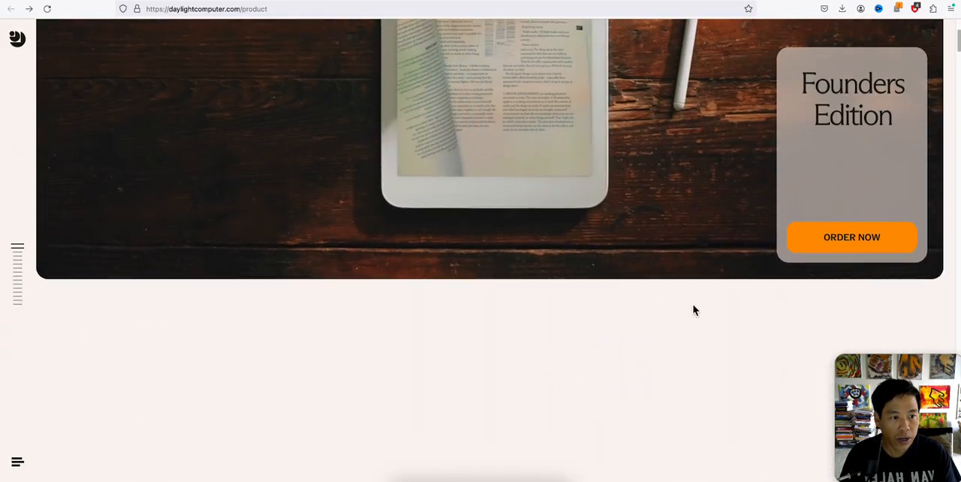
Step: Bring up the Founder's Edition cart via ORDER NOW, showing one unit at Batch 4 $729
{"action": "left_click", "coordinate": [851, 237]}
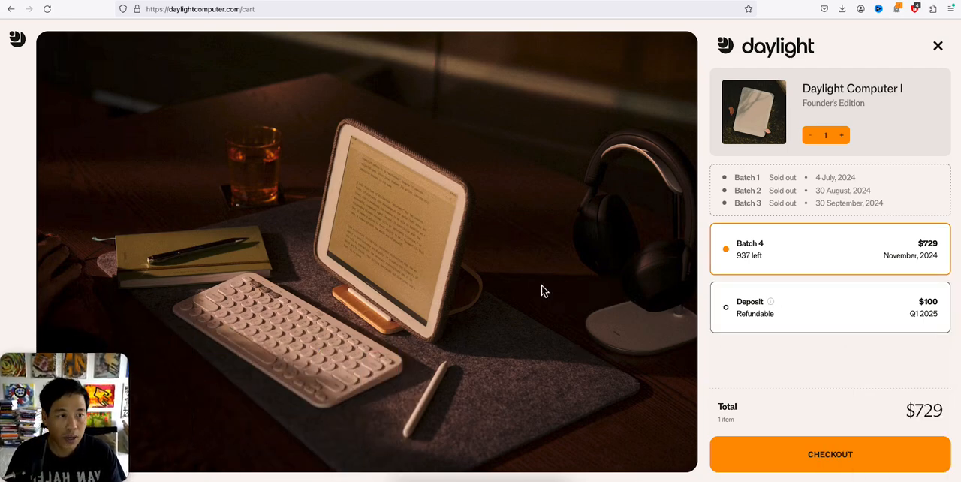
{"action": "mouse_move", "coordinate": [599, 355]}
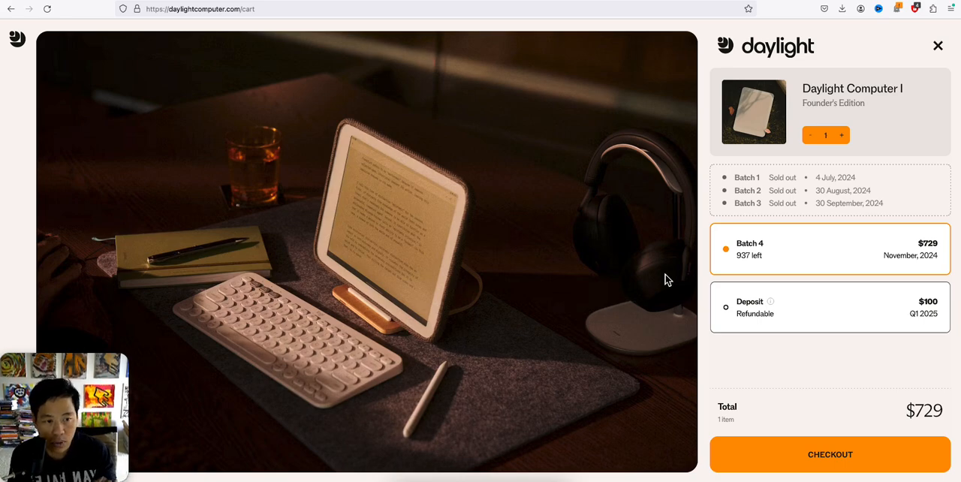
{"action": "mouse_move", "coordinate": [673, 282]}
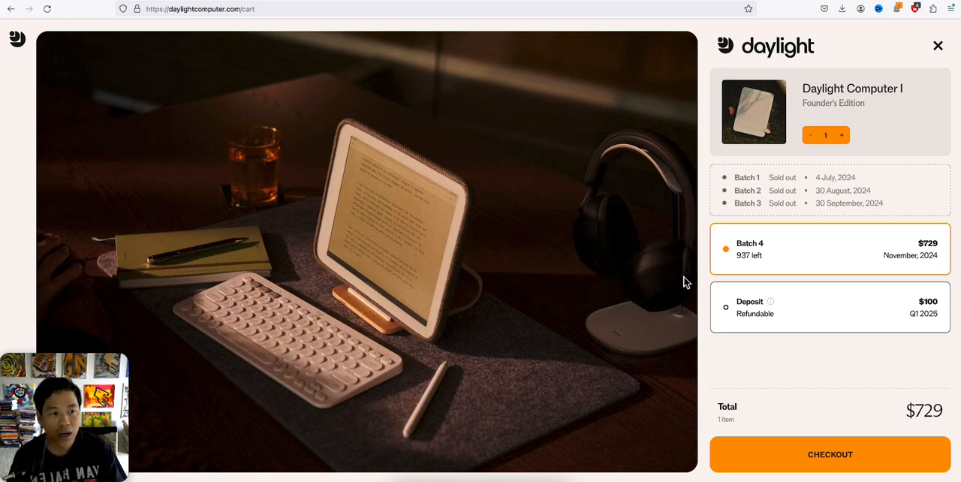
{"action": "mouse_move", "coordinate": [679, 289]}
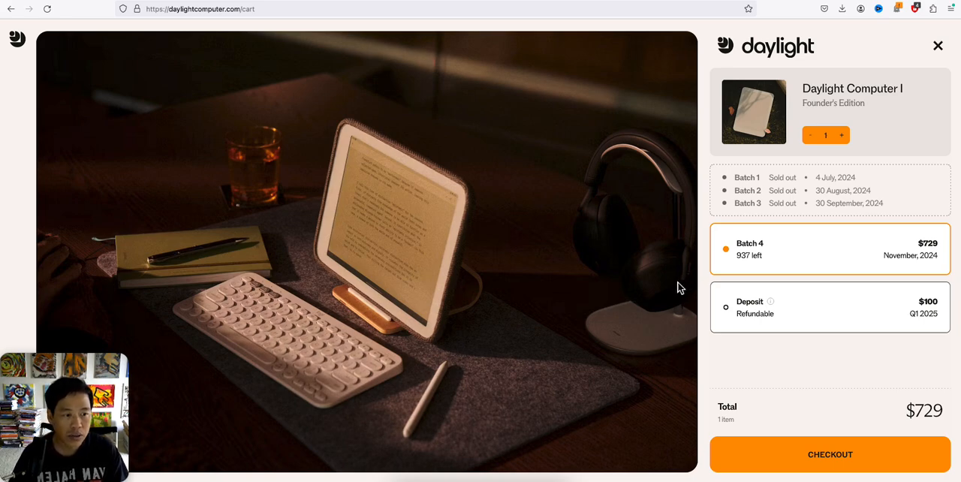
{"action": "mouse_move", "coordinate": [675, 285]}
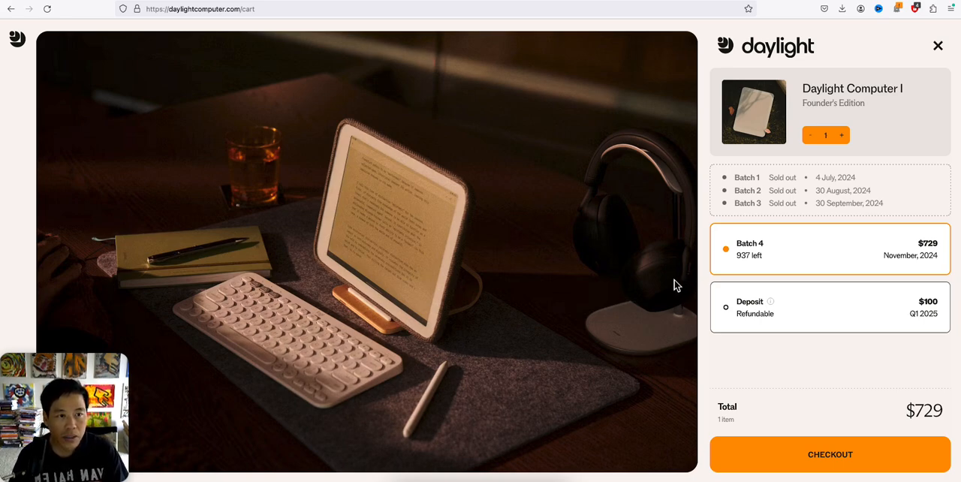
{"action": "mouse_move", "coordinate": [684, 288]}
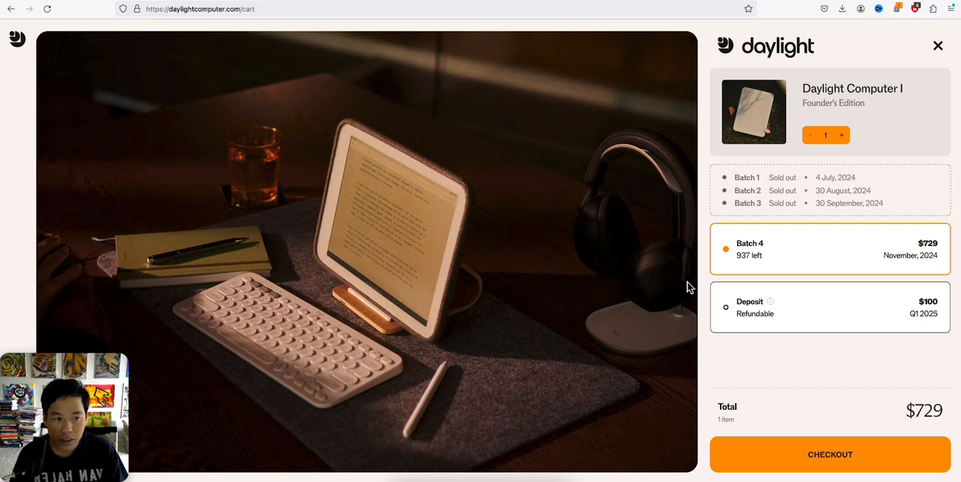
{"action": "mouse_move", "coordinate": [744, 346]}
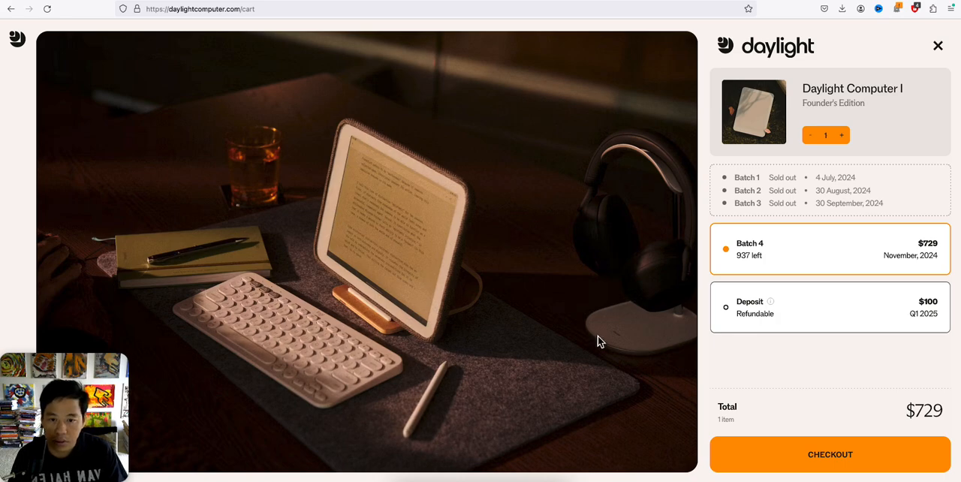
{"action": "mouse_move", "coordinate": [63, 273]}
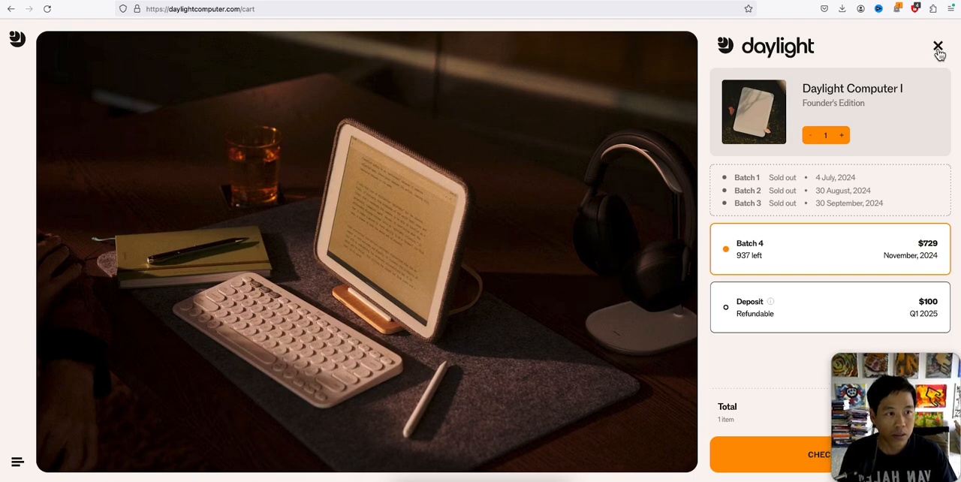
Step: Close the cart and scroll down through the box contents and specs to the footer
{"action": "left_click", "coordinate": [937, 46]}
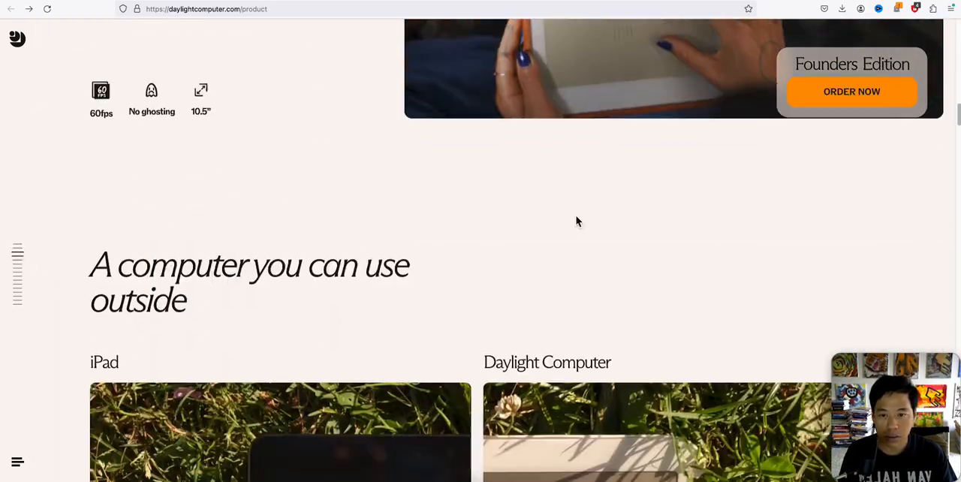
{"action": "scroll", "scroll_direction": "down", "scroll_amount": 3}
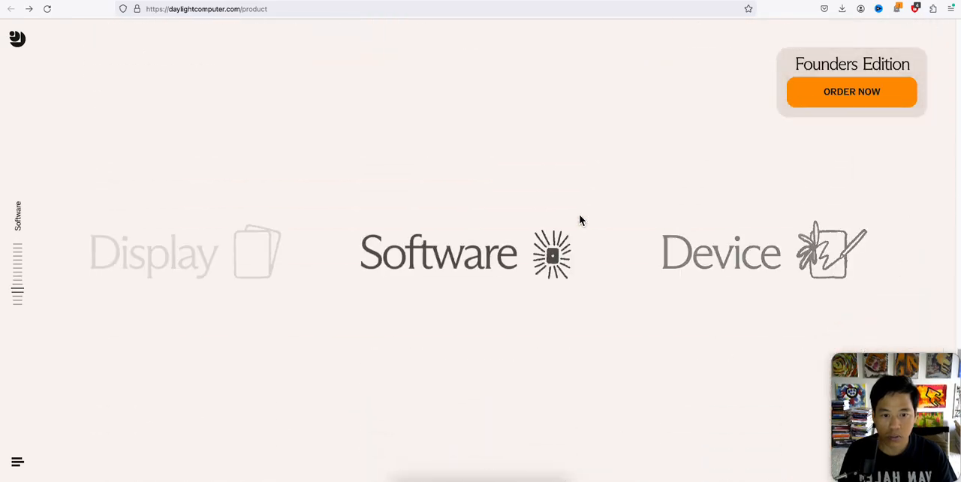
{"action": "scroll", "scroll_direction": "down", "scroll_amount": 3}
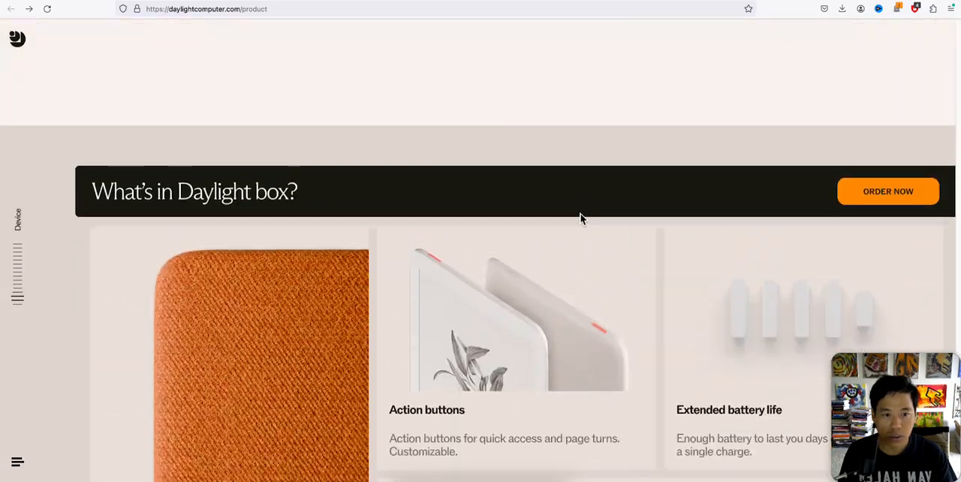
{"action": "scroll", "scroll_direction": "down", "scroll_amount": 3}
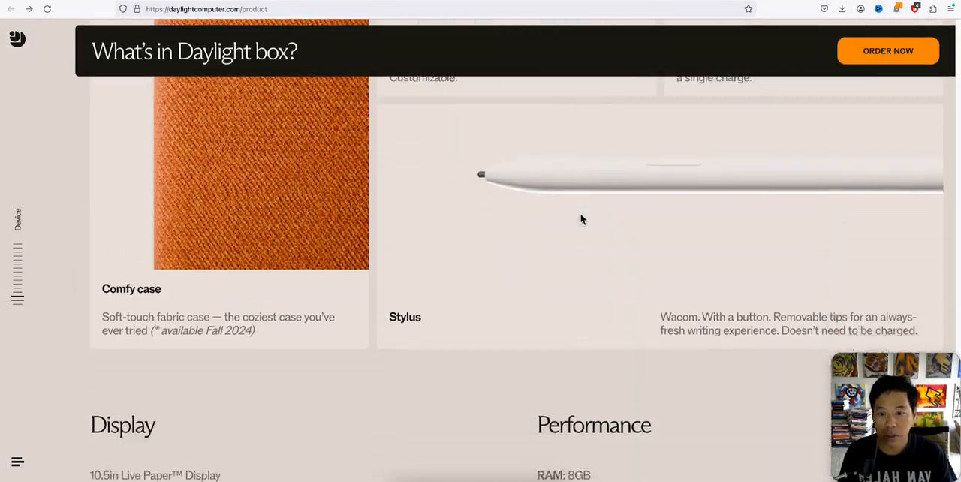
{"action": "scroll", "scroll_direction": "down", "scroll_amount": 3}
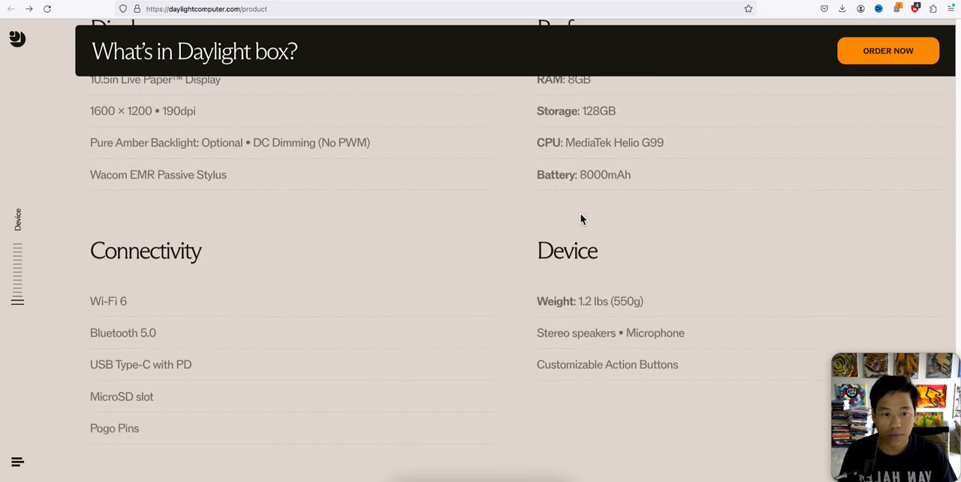
{"action": "scroll", "scroll_direction": "down", "scroll_amount": 3}
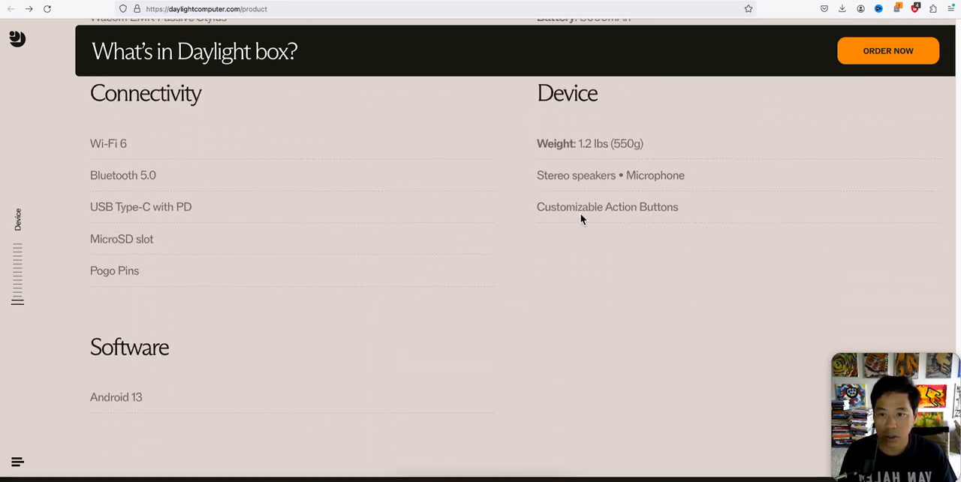
Step: Return to the top hero with the Magic. Paper. Computer. banner and Founders Edition offer
{"action": "scroll", "scroll_direction": "up", "scroll_amount": 3}
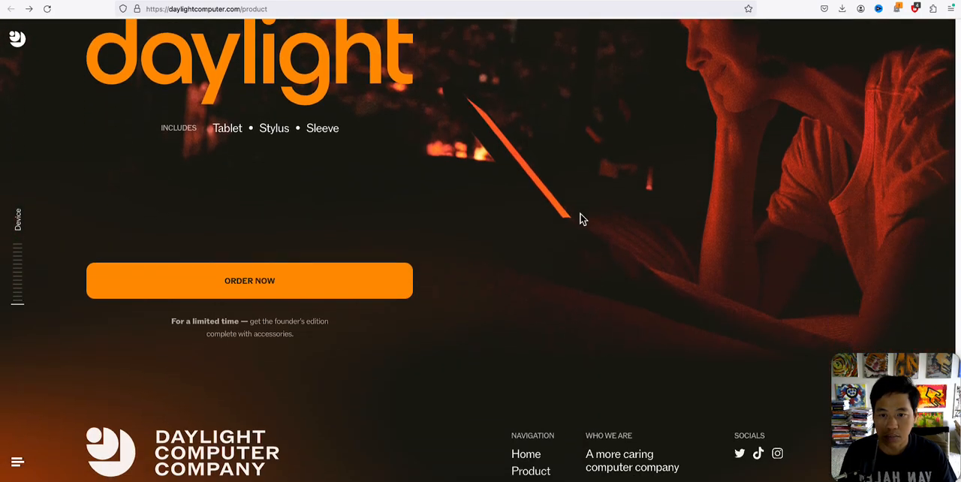
{"action": "scroll", "scroll_direction": "down", "scroll_amount": 3}
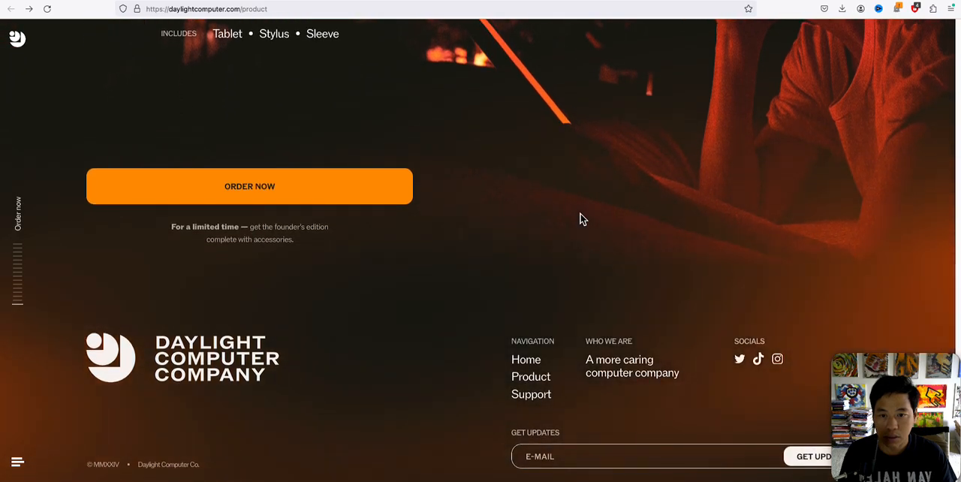
{"action": "mouse_move", "coordinate": [249, 249]}
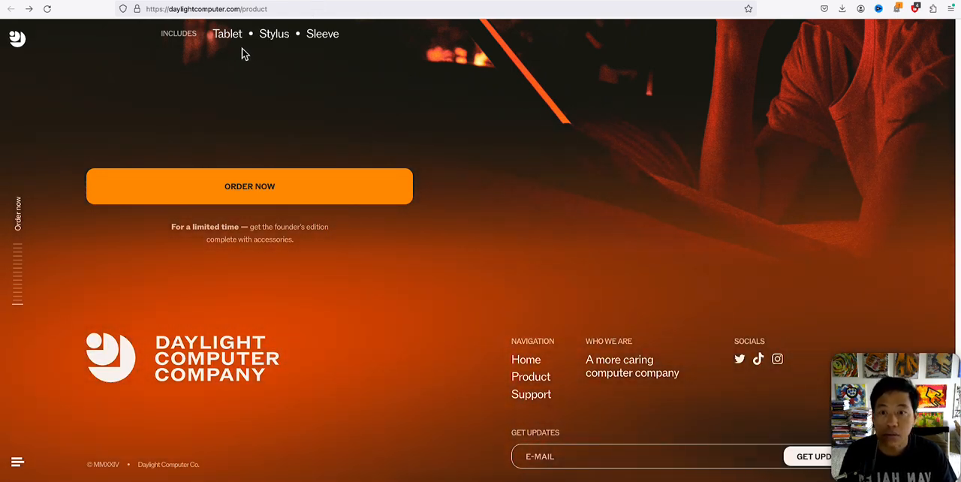
{"action": "mouse_move", "coordinate": [345, 111]}
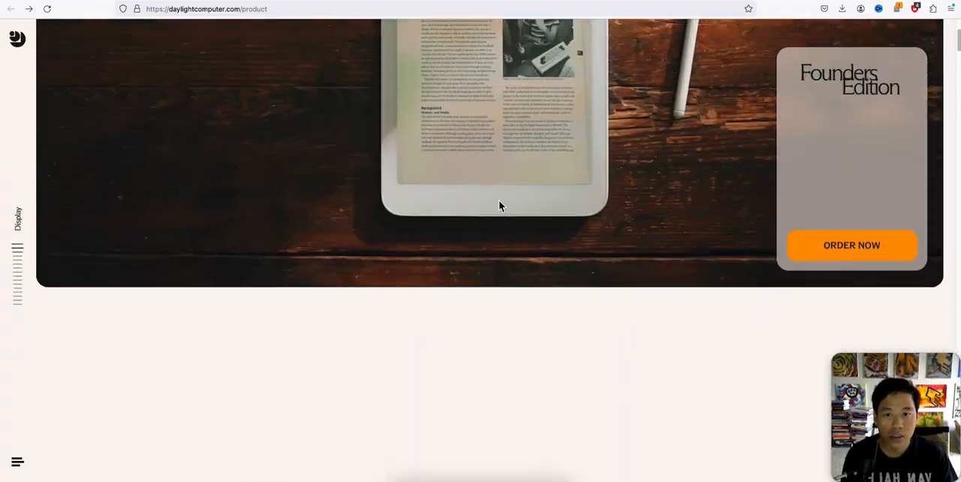
{"action": "scroll", "scroll_direction": "up", "scroll_amount": 3}
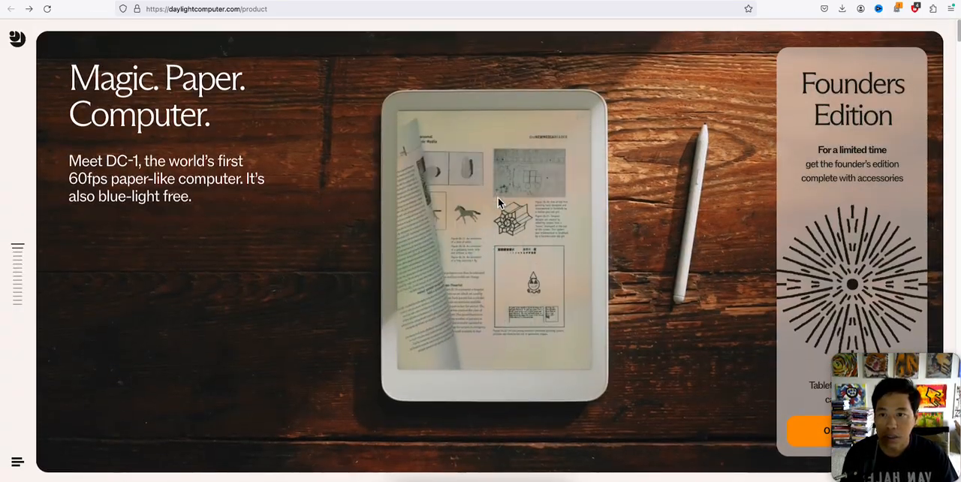